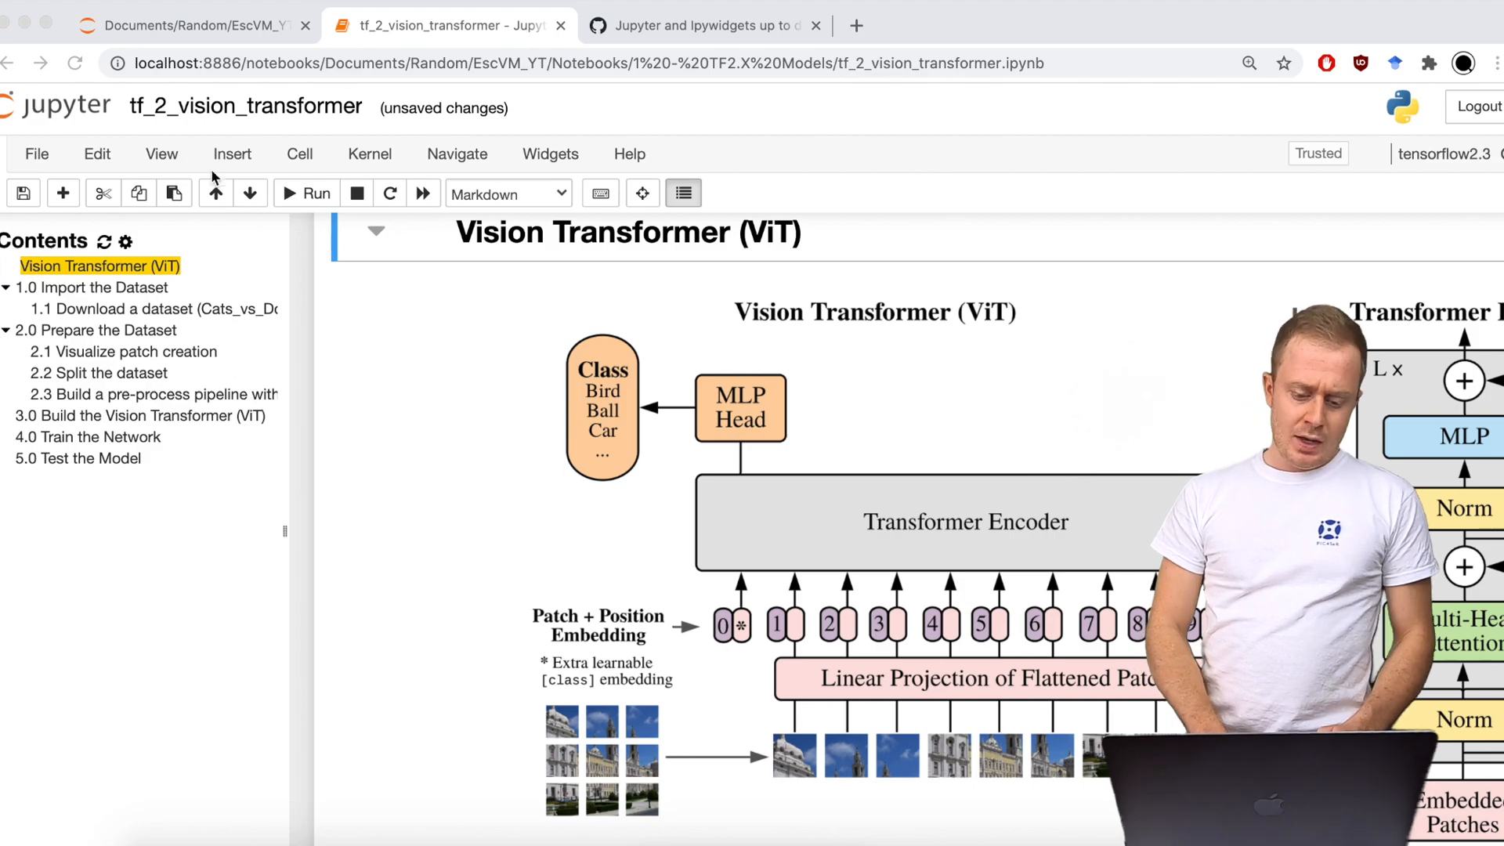
Run the label_names cell, listing the two classes 'cat' and 'dog'.
{"action": "scroll", "scroll_direction": "down", "scroll_amount": 3}
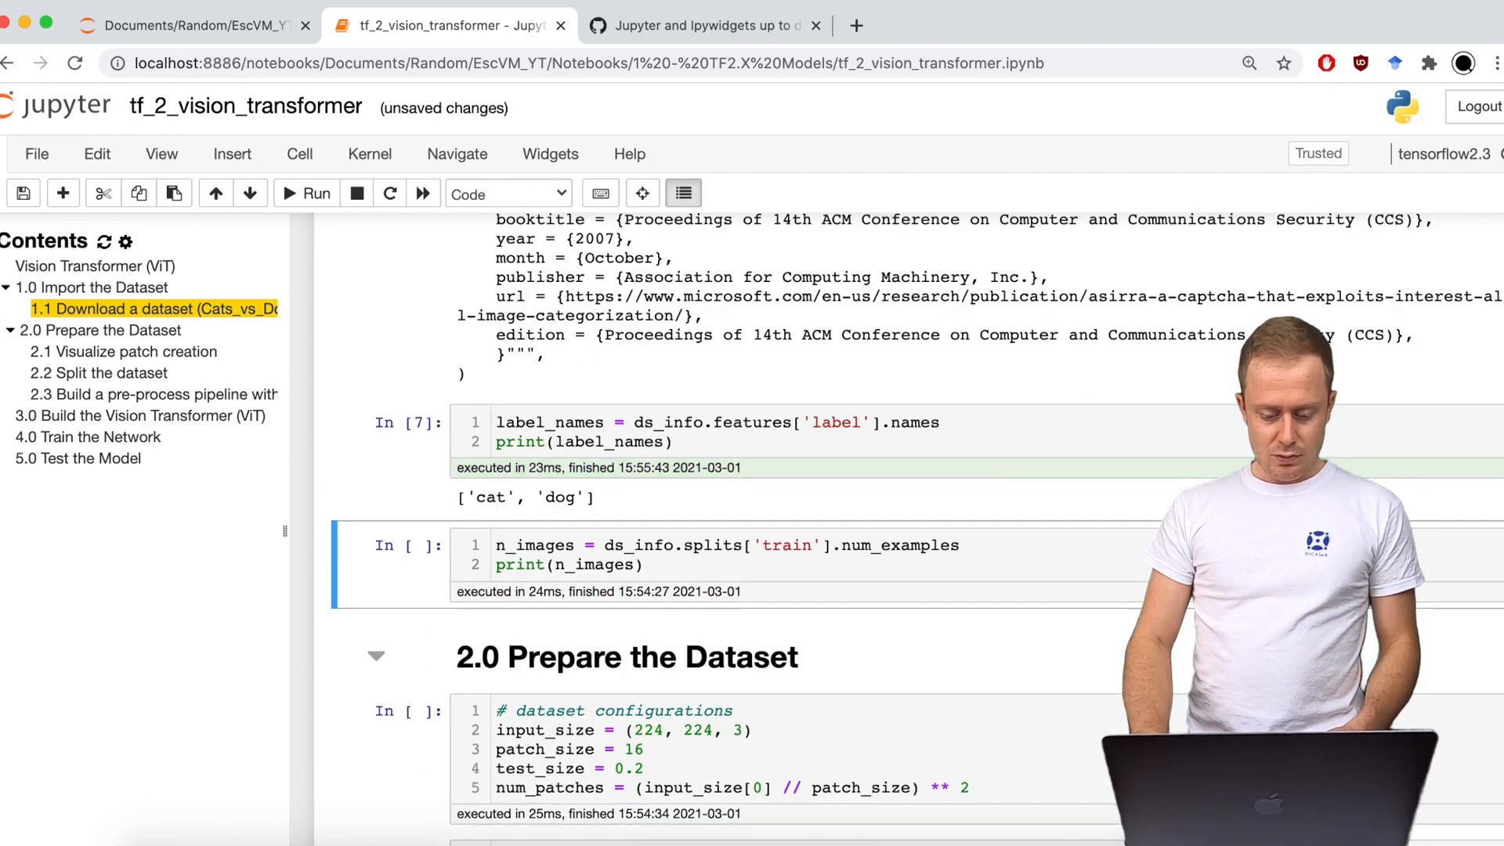
Run the image-count cell (23262) and the cells through the model configuration.
{"action": "left_click", "coordinate": [305, 193]}
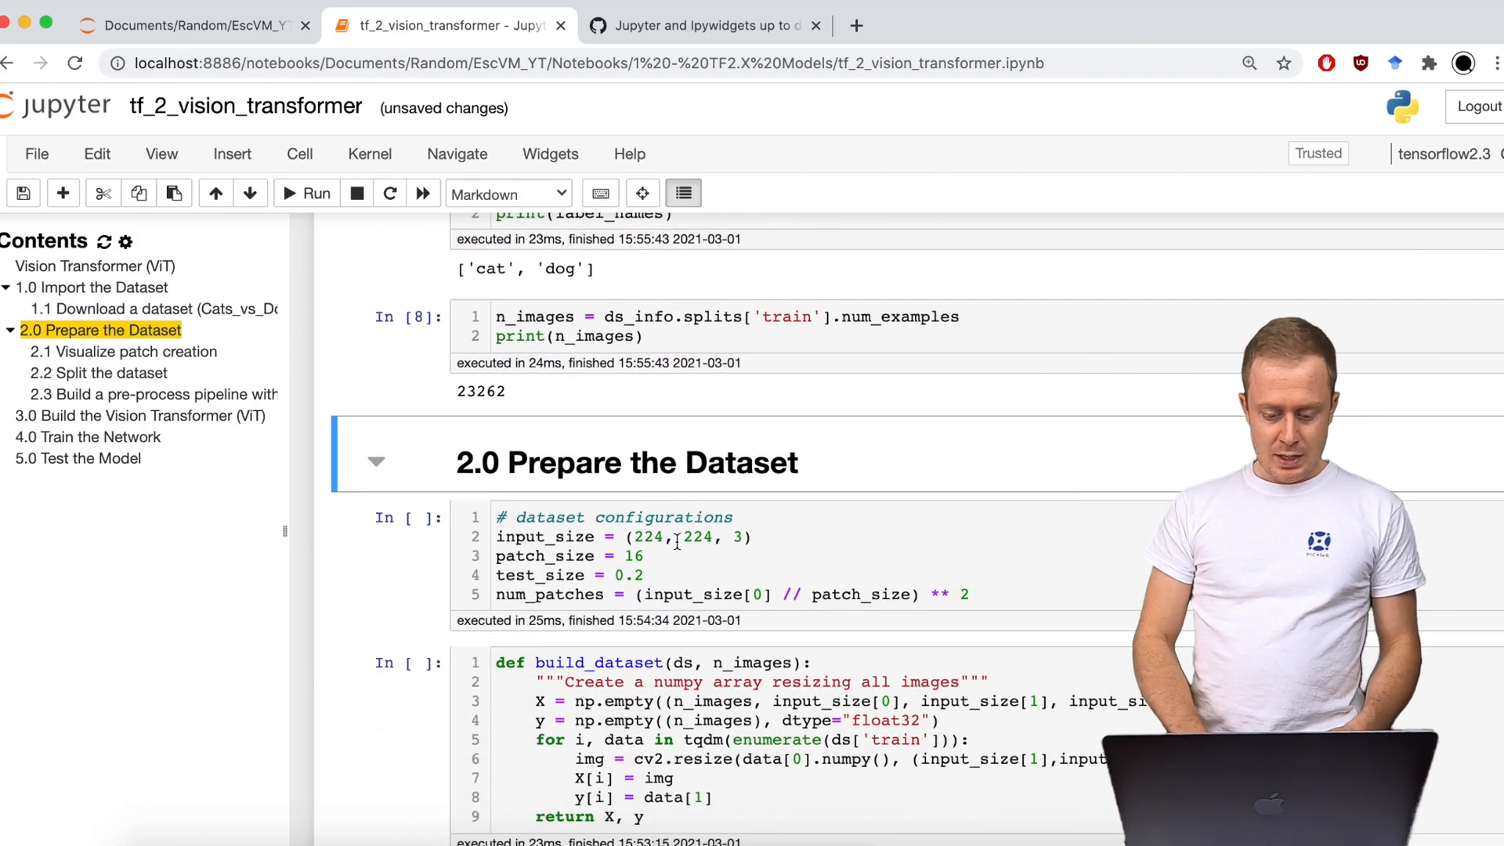
{"action": "scroll", "scroll_direction": "down", "scroll_amount": 3}
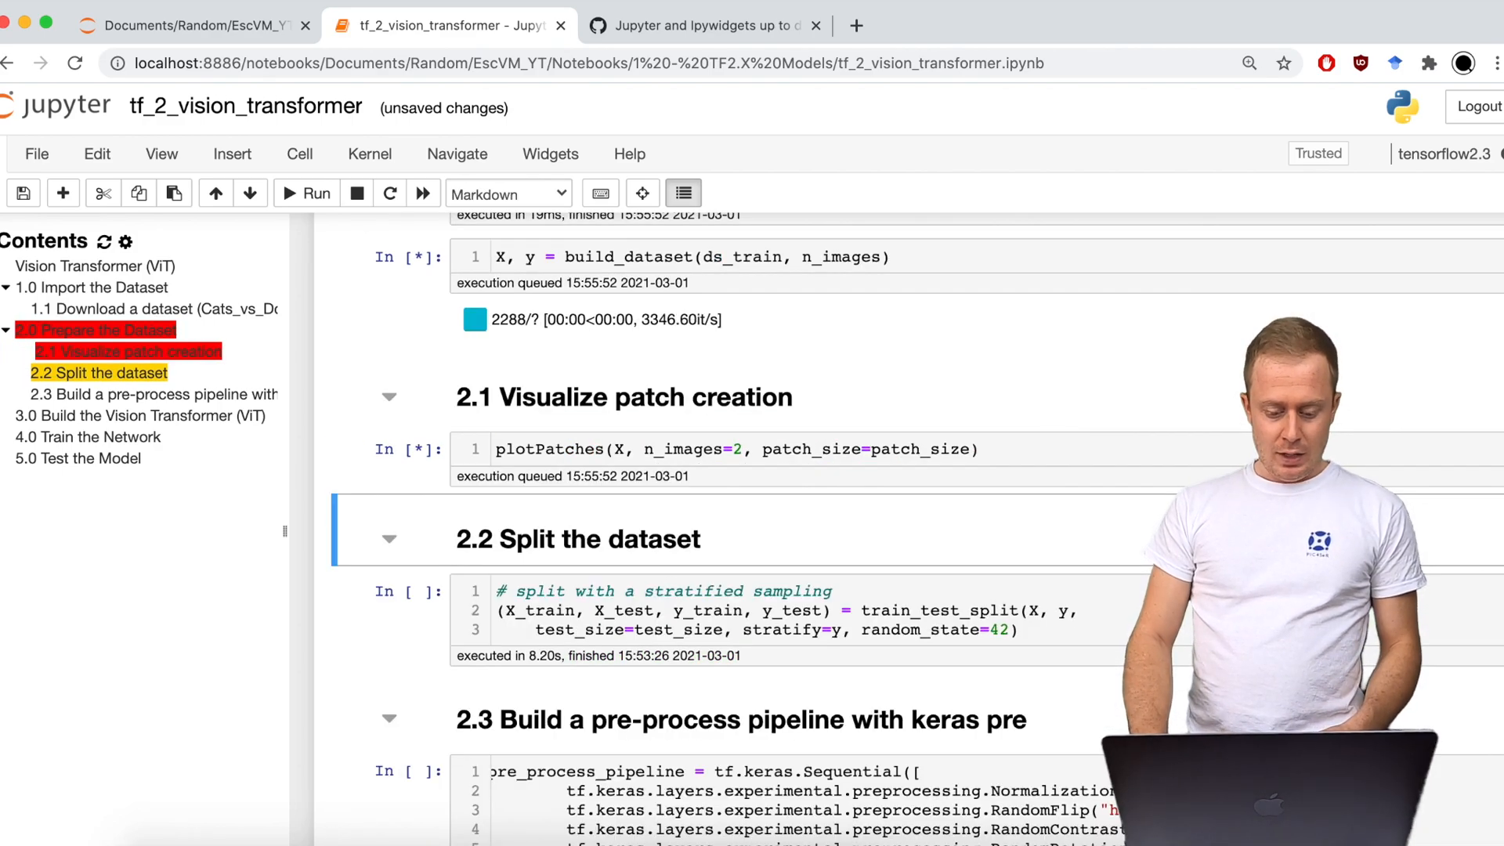
{"action": "scroll", "scroll_direction": "down", "scroll_amount": 3}
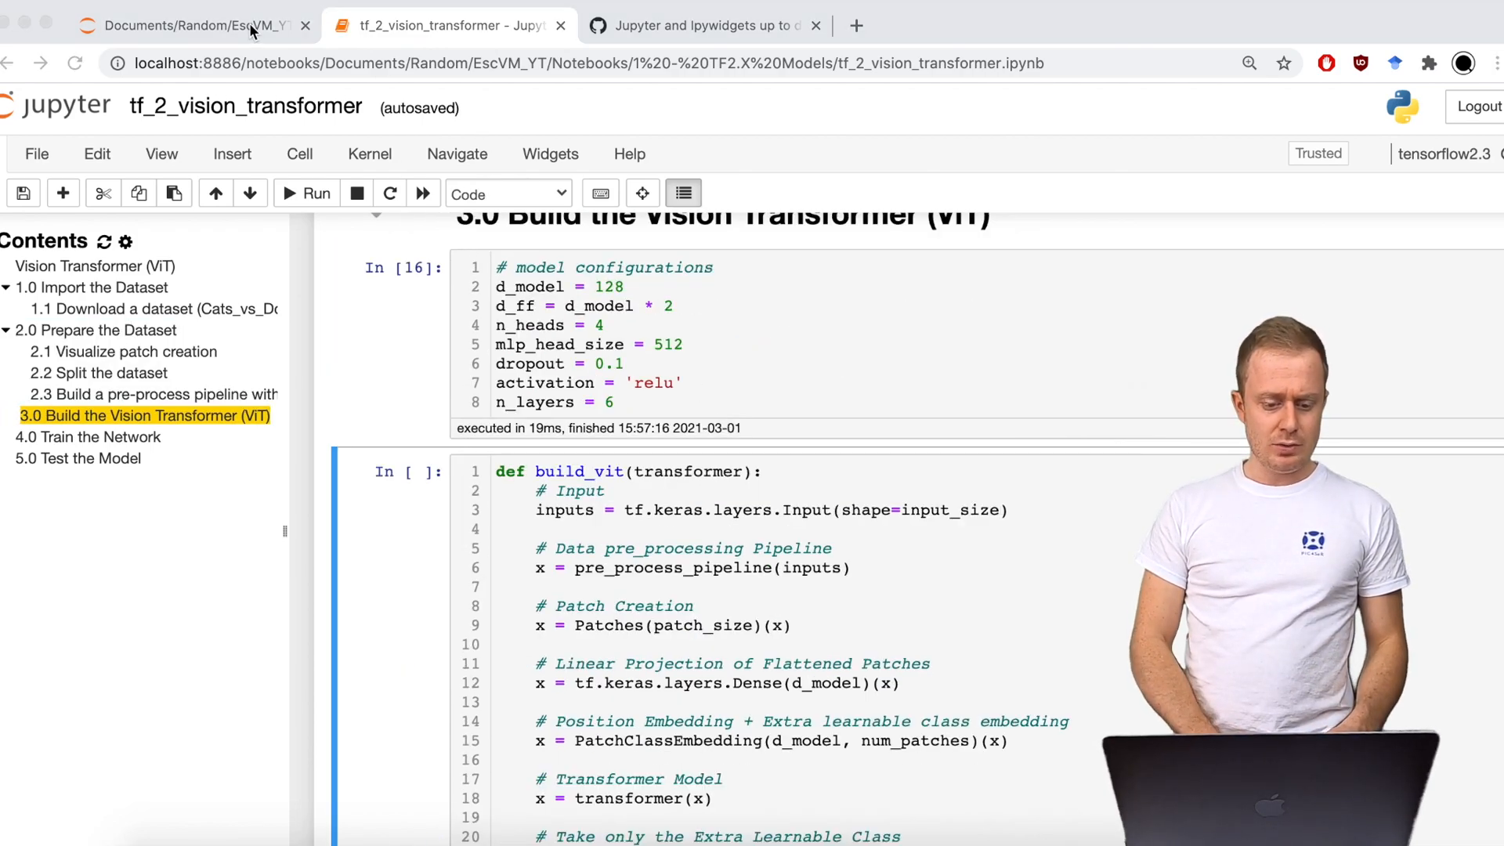
View utils/transformer.py in another tab and return to the notebook.
{"action": "left_click", "coordinate": [188, 26]}
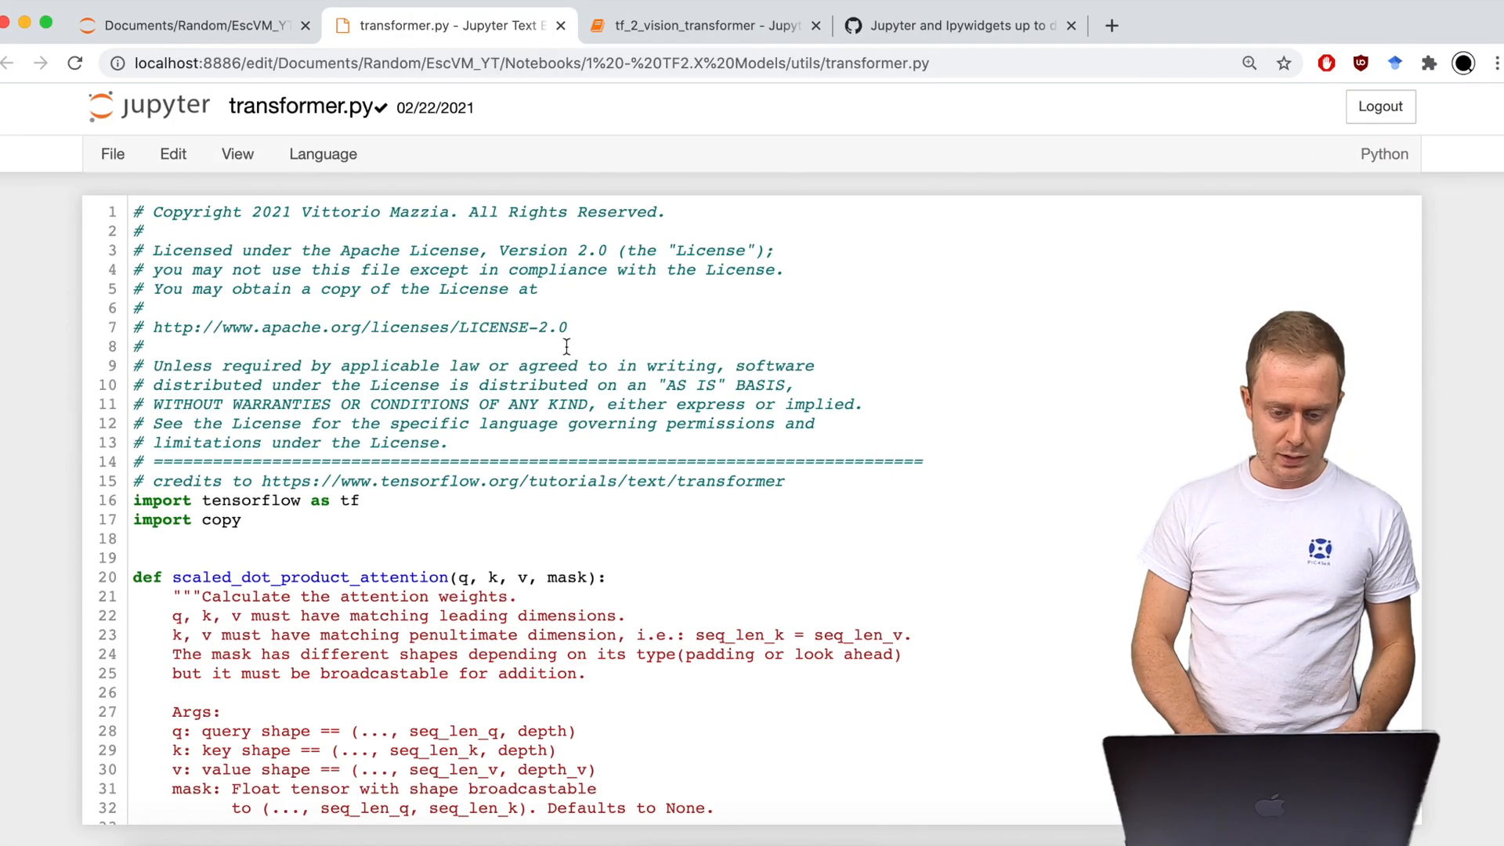
{"action": "left_click", "coordinate": [700, 26]}
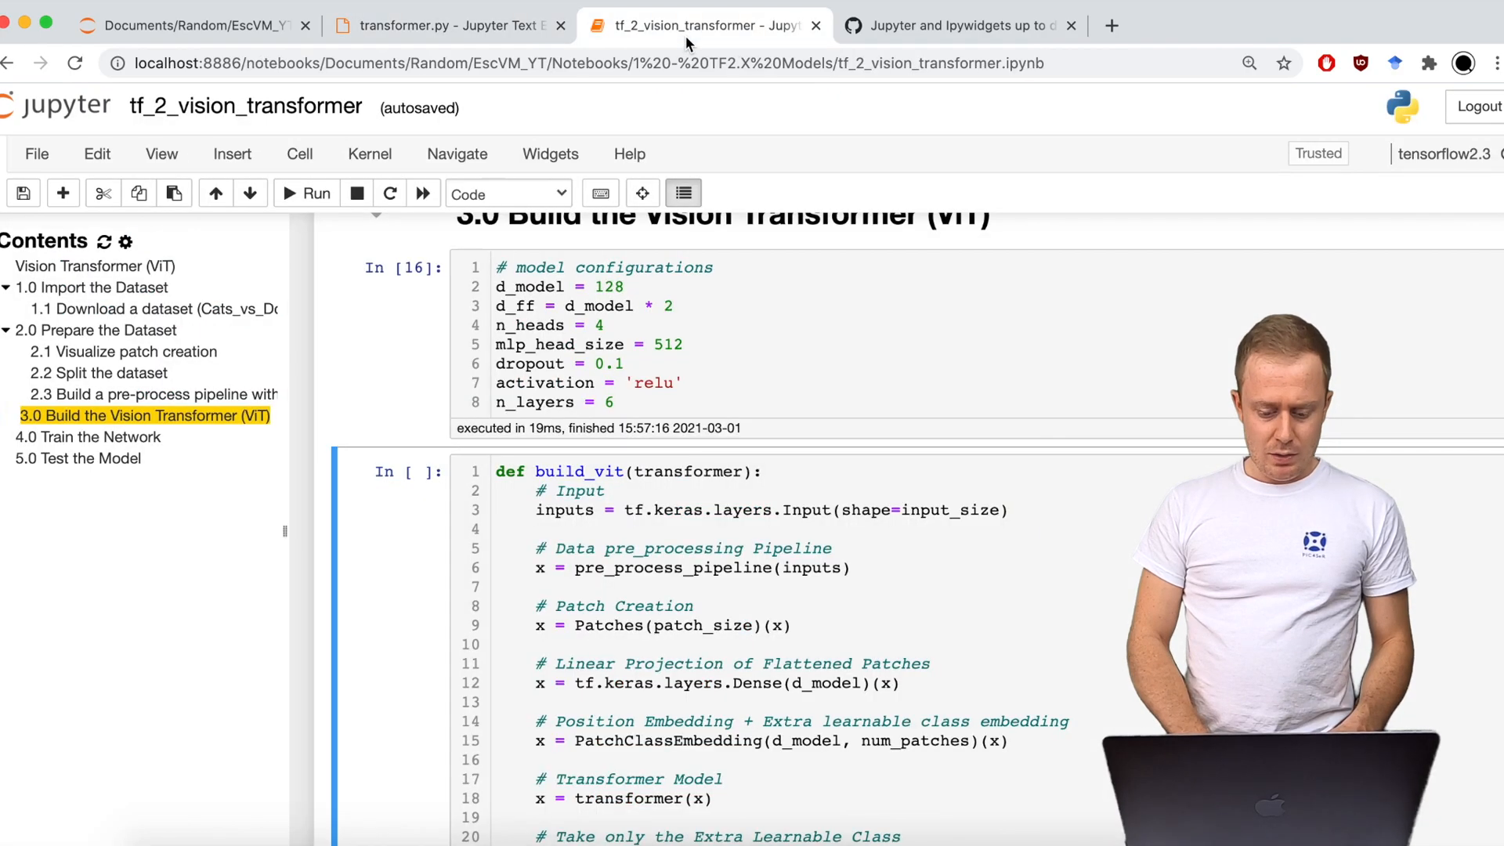
{"action": "scroll", "scroll_direction": "down", "scroll_amount": 3}
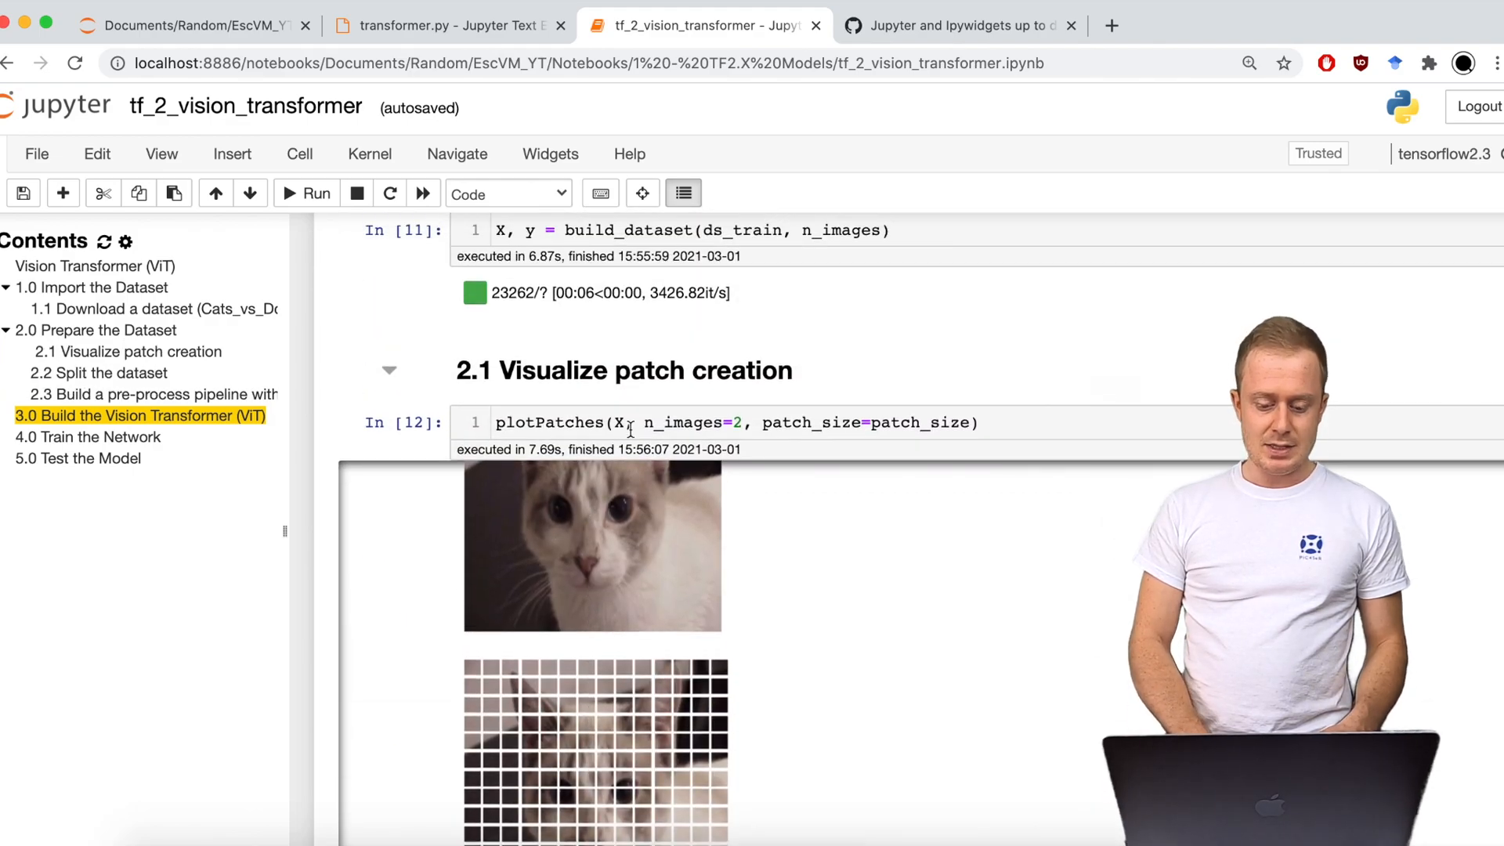
{"action": "scroll", "scroll_direction": "down", "scroll_amount": 3}
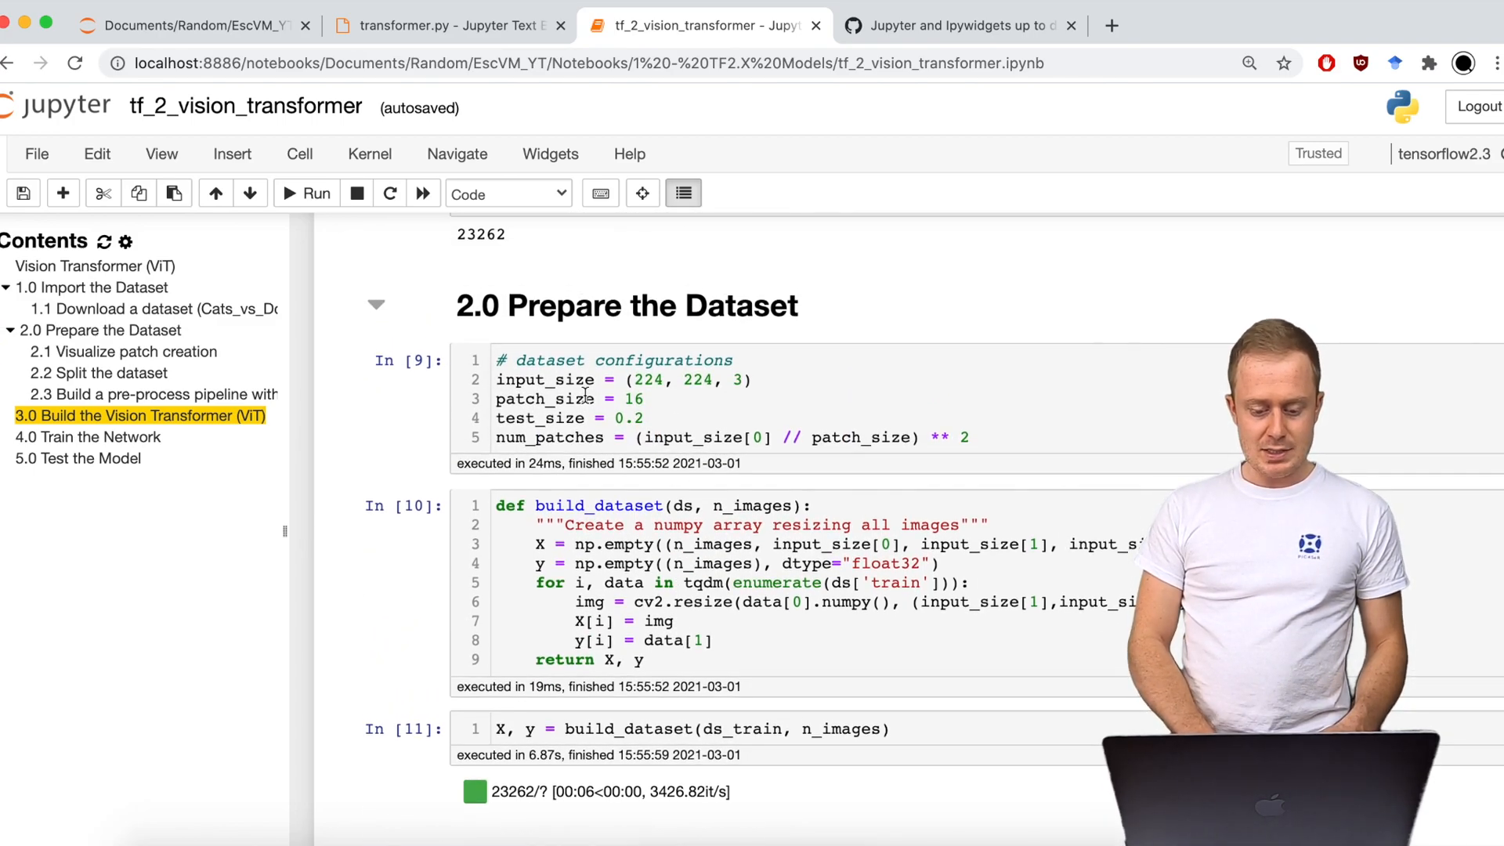
{"action": "scroll", "scroll_direction": "down", "scroll_amount": 3}
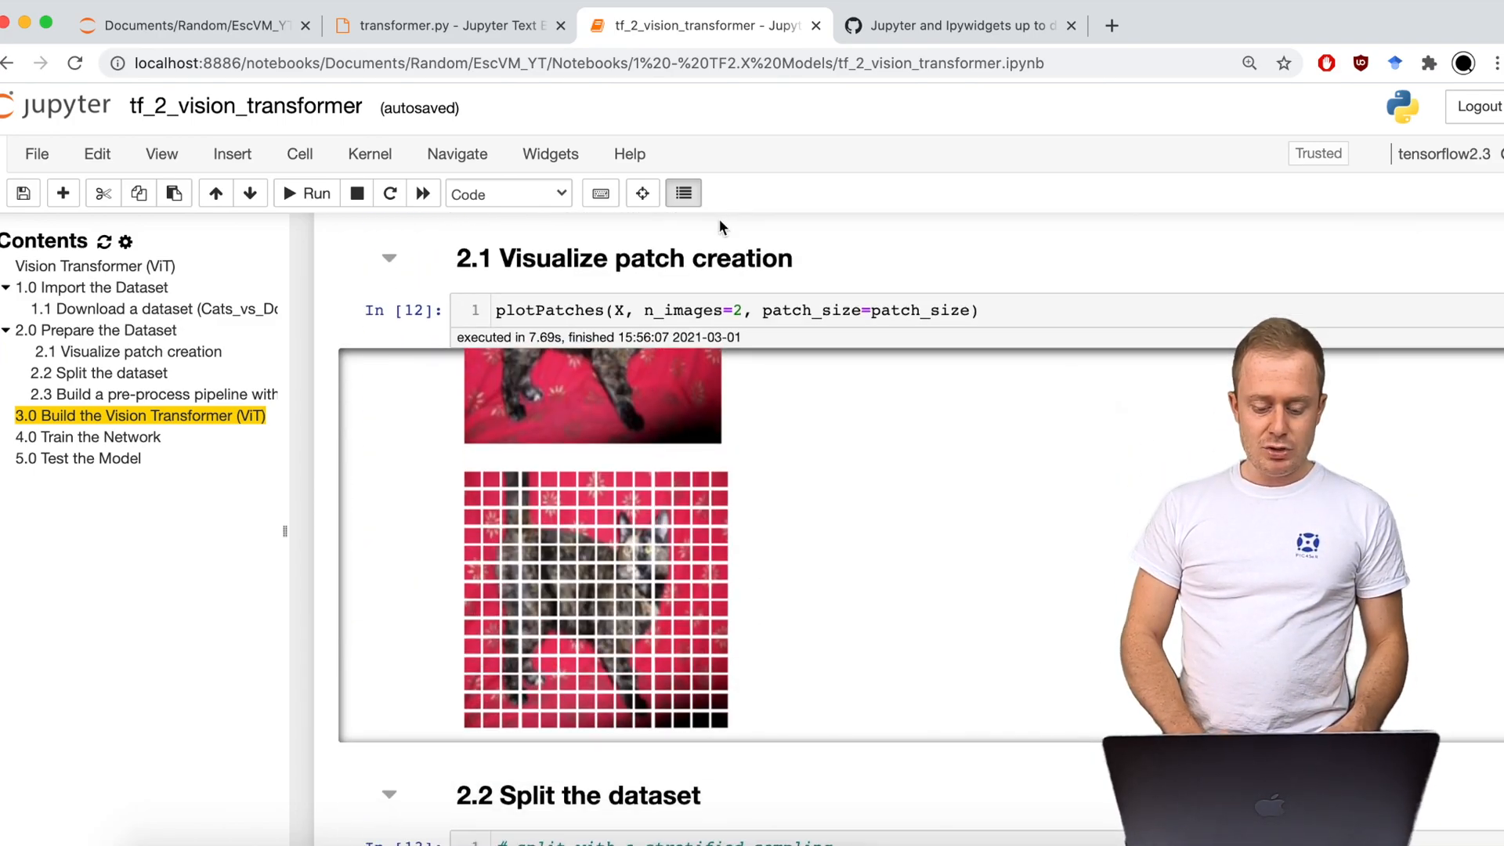
{"action": "scroll", "scroll_direction": "down", "scroll_amount": 3}
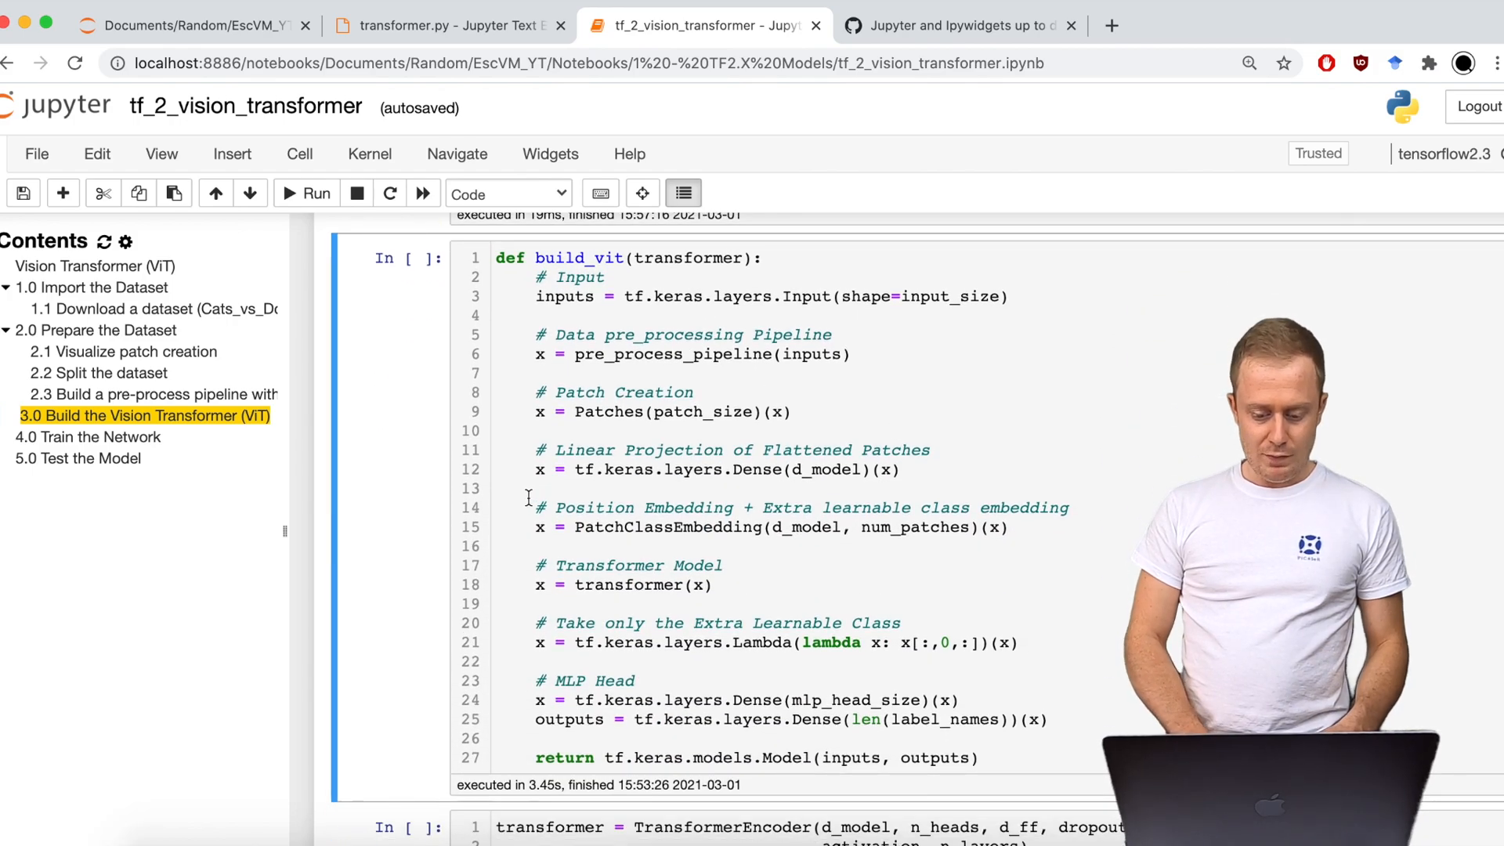
Re-run the model configuration cell (d_model 128, 4 heads, 6 layers) and begin editing it.
{"action": "scroll", "scroll_direction": "down", "scroll_amount": 3}
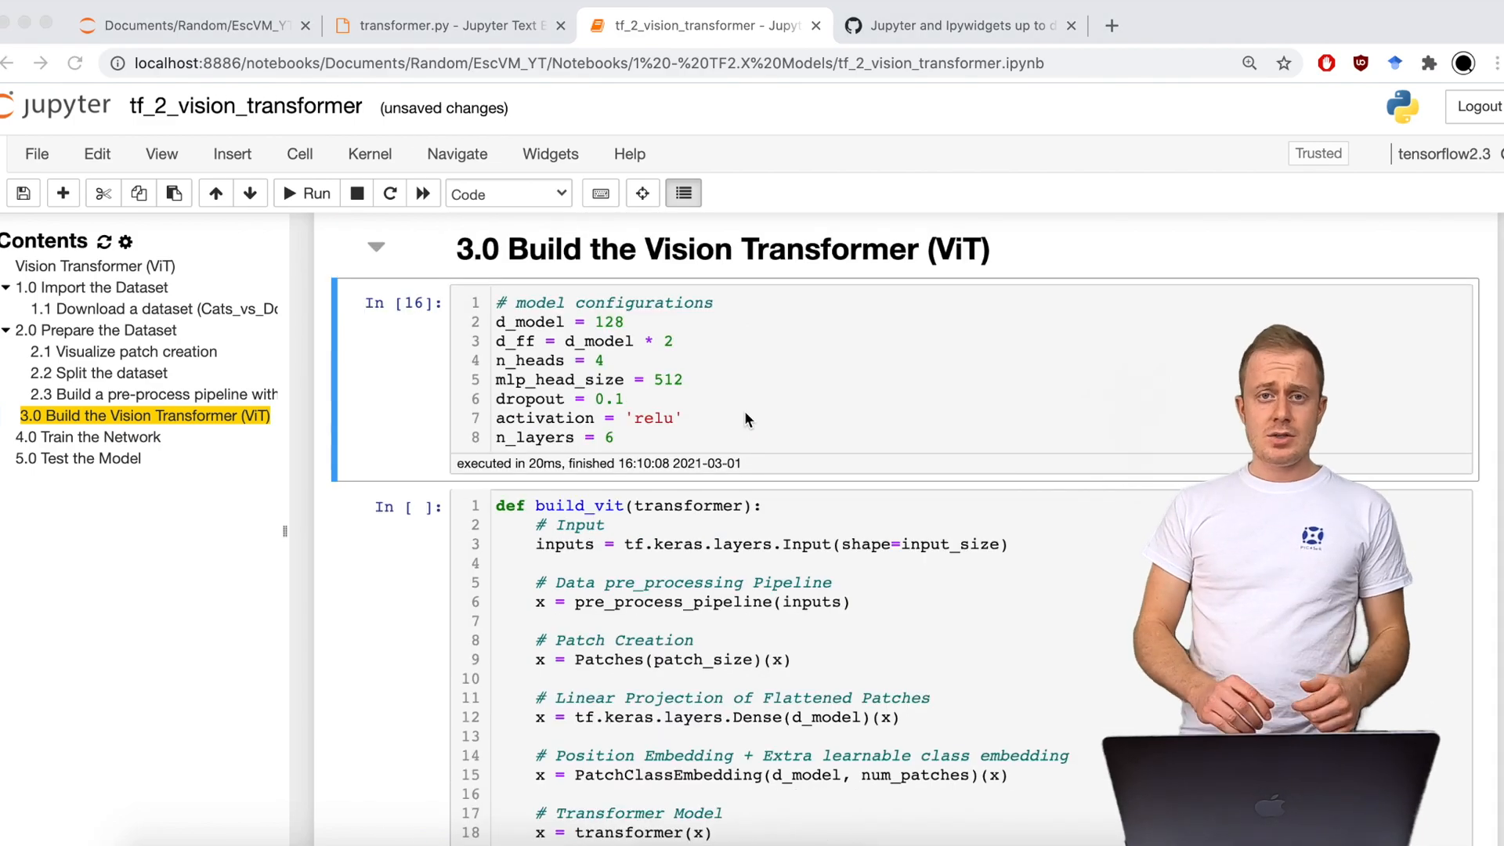
{"action": "left_click", "coordinate": [727, 398]}
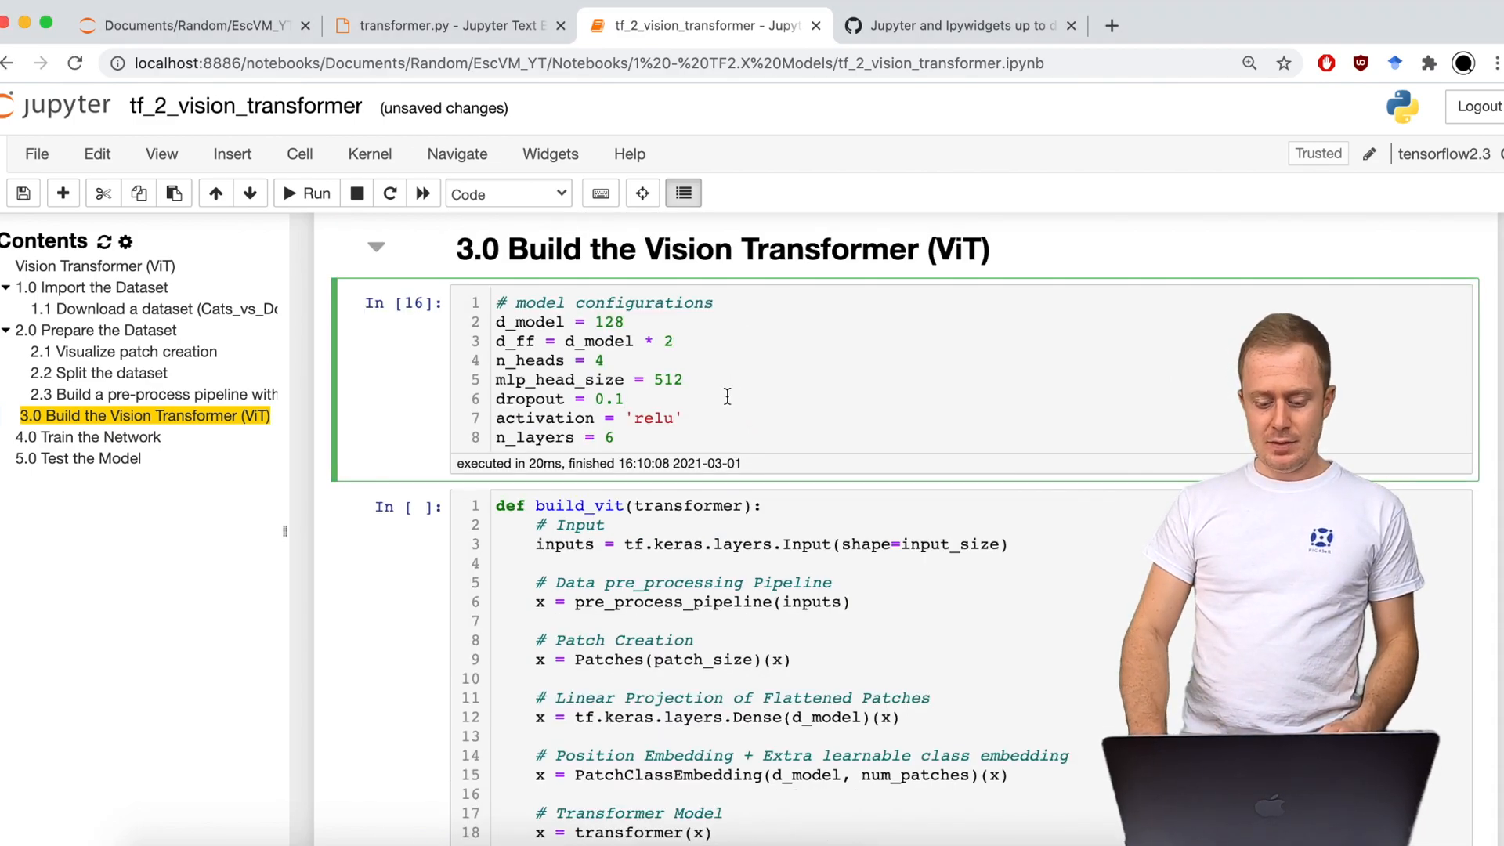